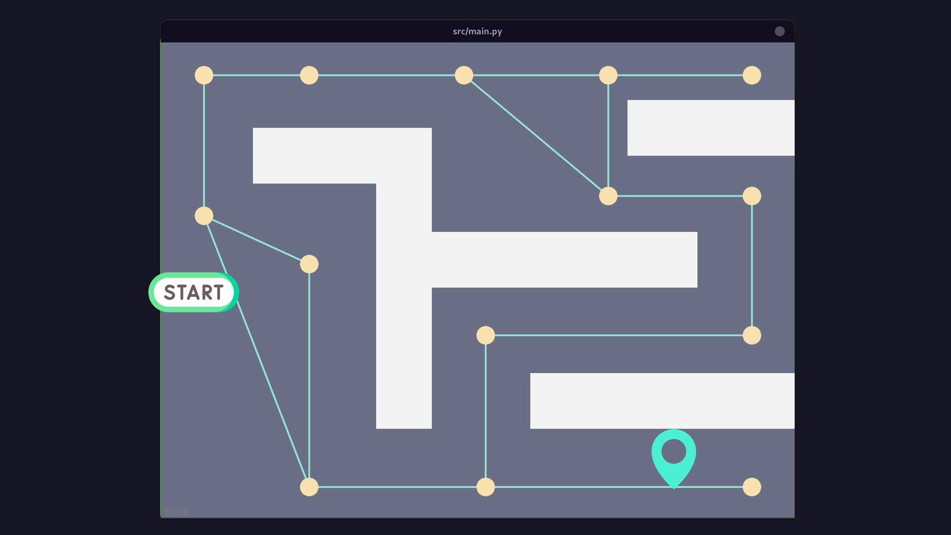
- Define the formula terms a = x1 - x2 and b = y1 - y2 on the distance slide
{"action": "left_click", "coordinate": [204, 216]}
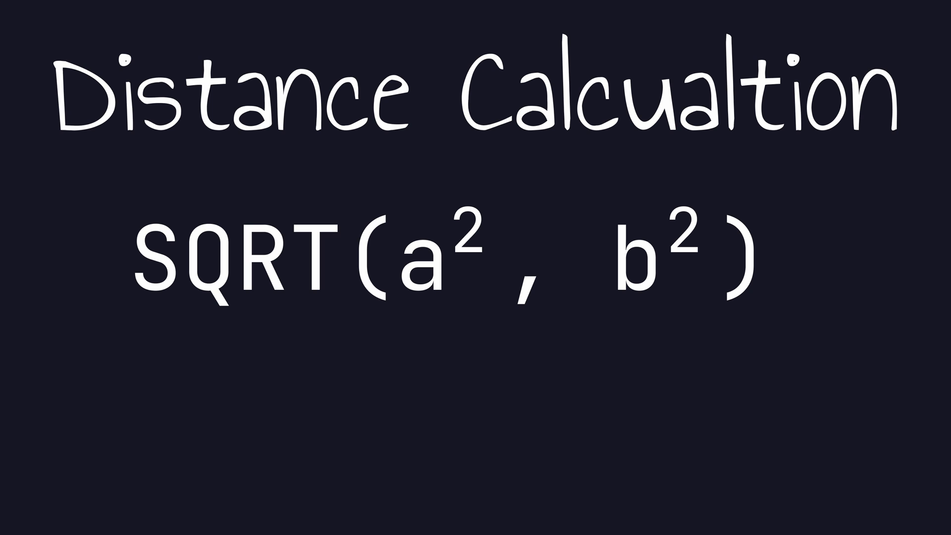
{"action": "type", "text": "a = x_1 - x_2"}
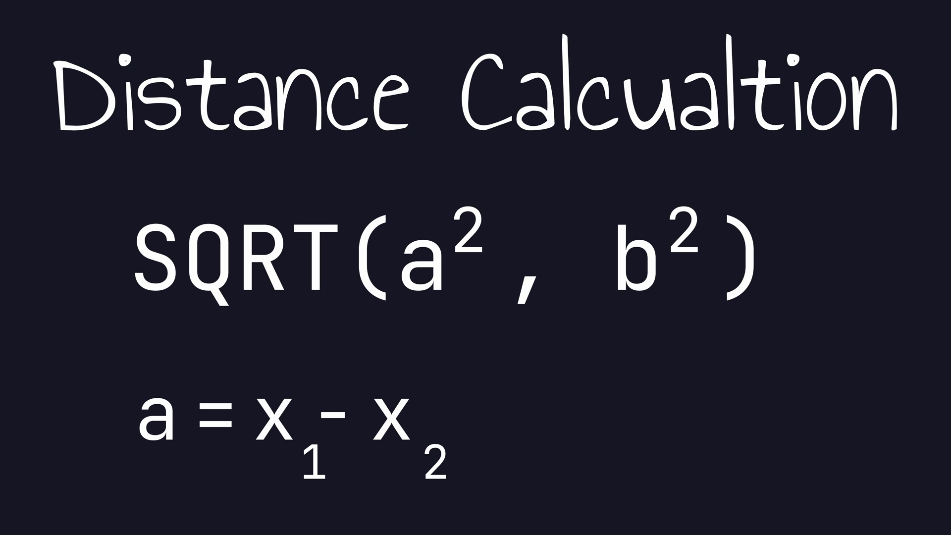
{"action": "type", "text": "b = y1 - y2"}
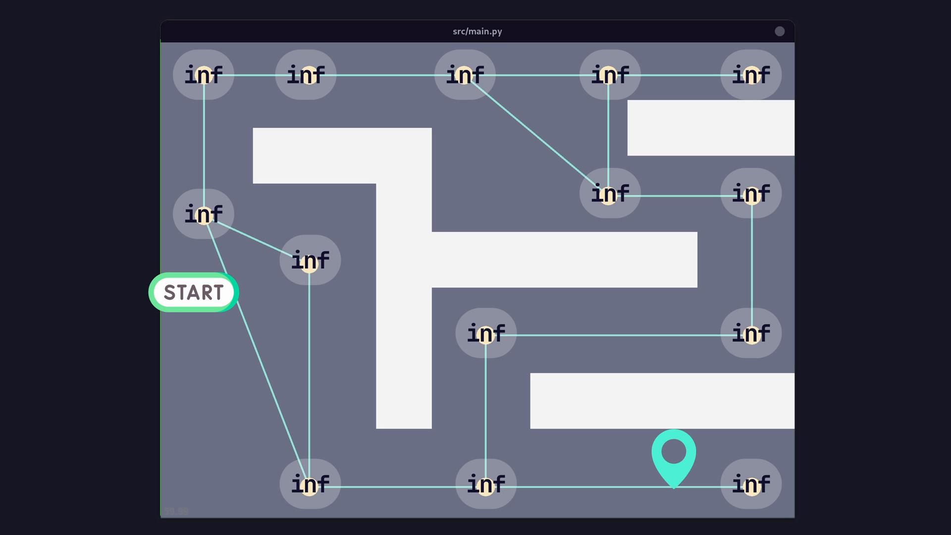
- Advance Dijkstra's expansion from the start node to the 470 node, giving its neighbour 720
{"action": "left_click", "coordinate": [202, 214]}
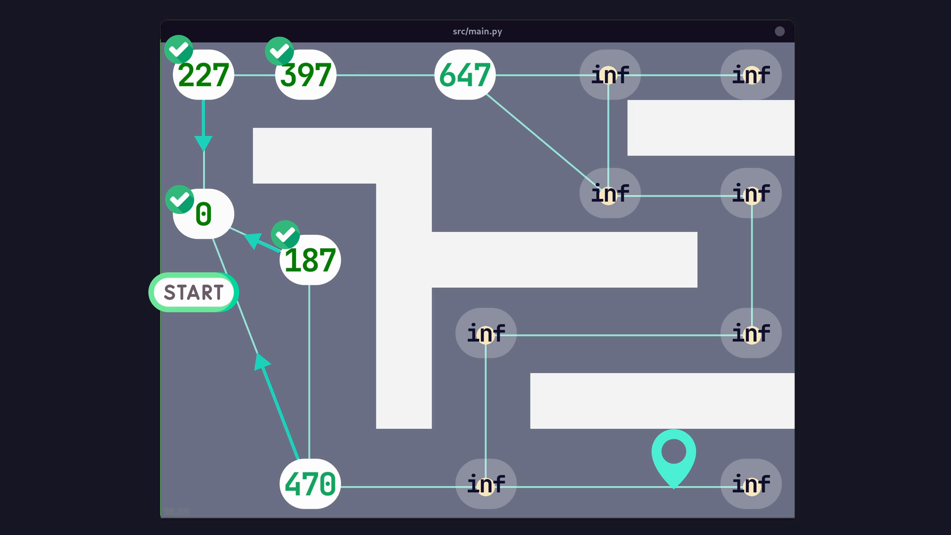
{"action": "left_click", "coordinate": [309, 485]}
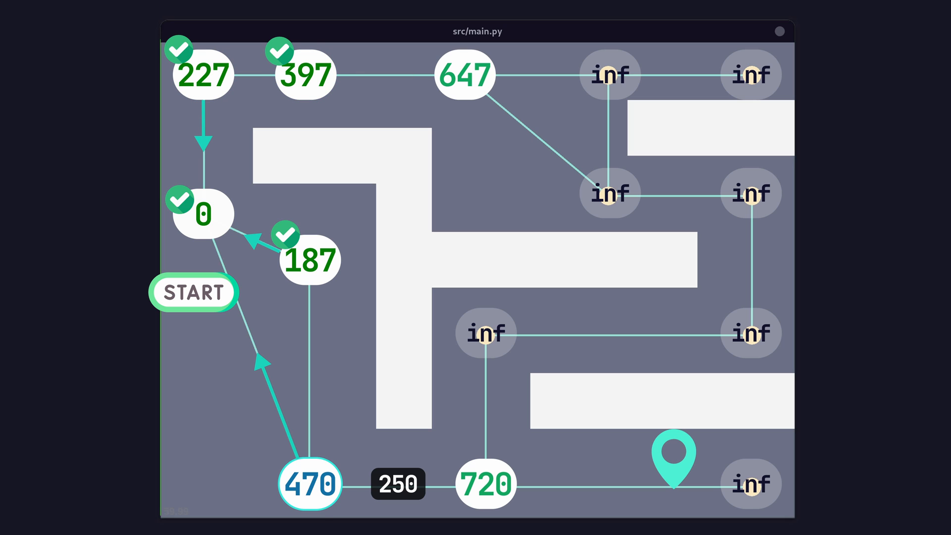